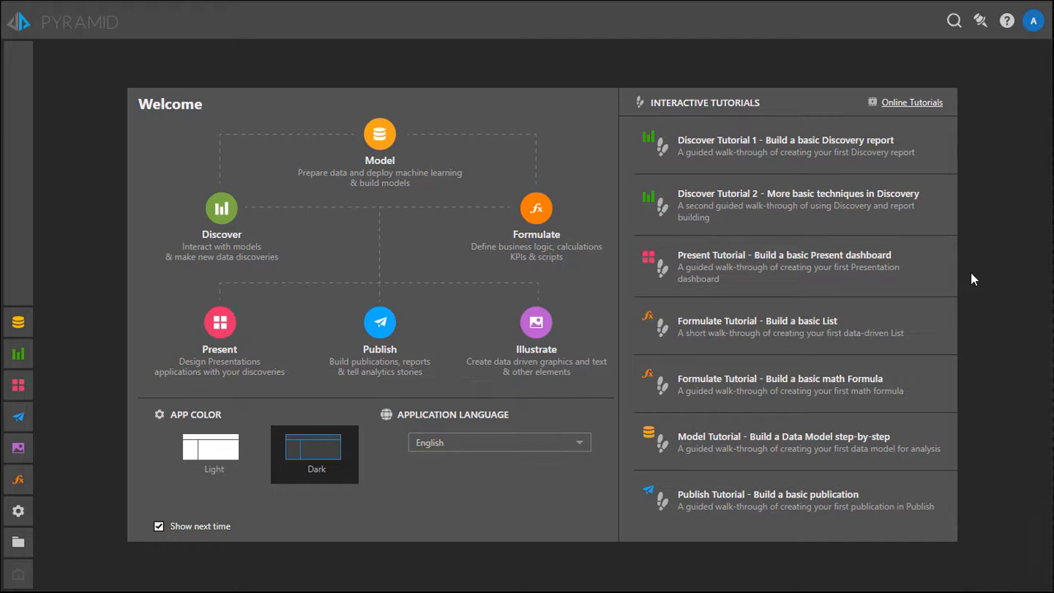
mouse_move(1010, 184)
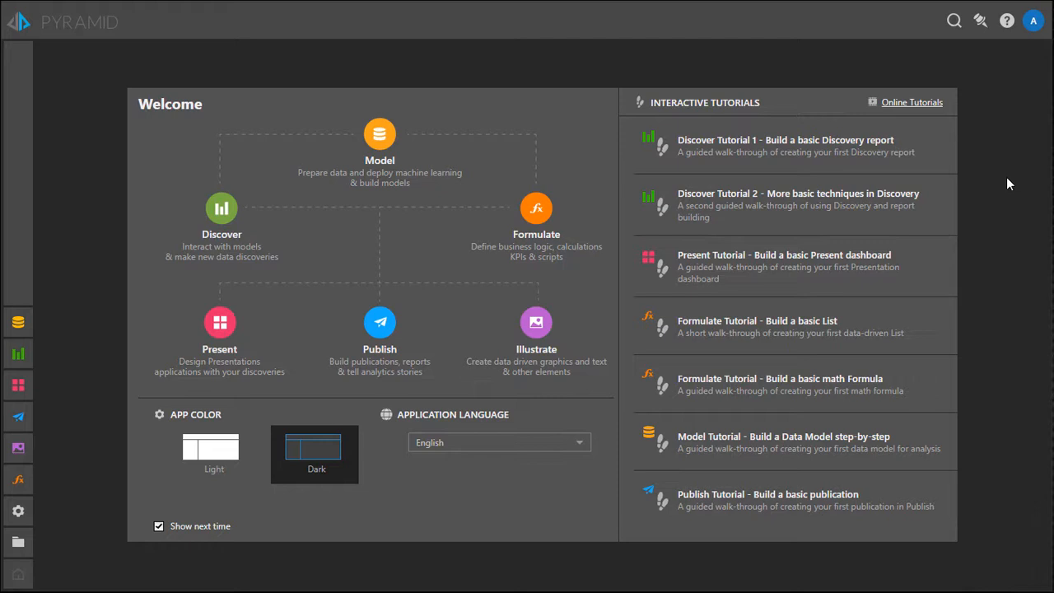
mouse_move(333, 329)
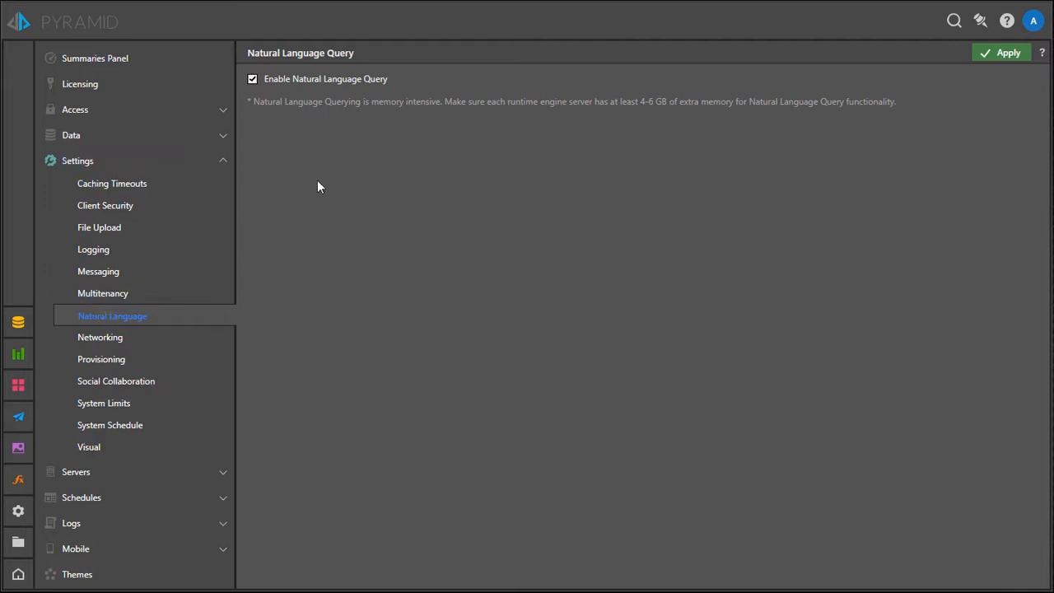
mouse_move(321, 237)
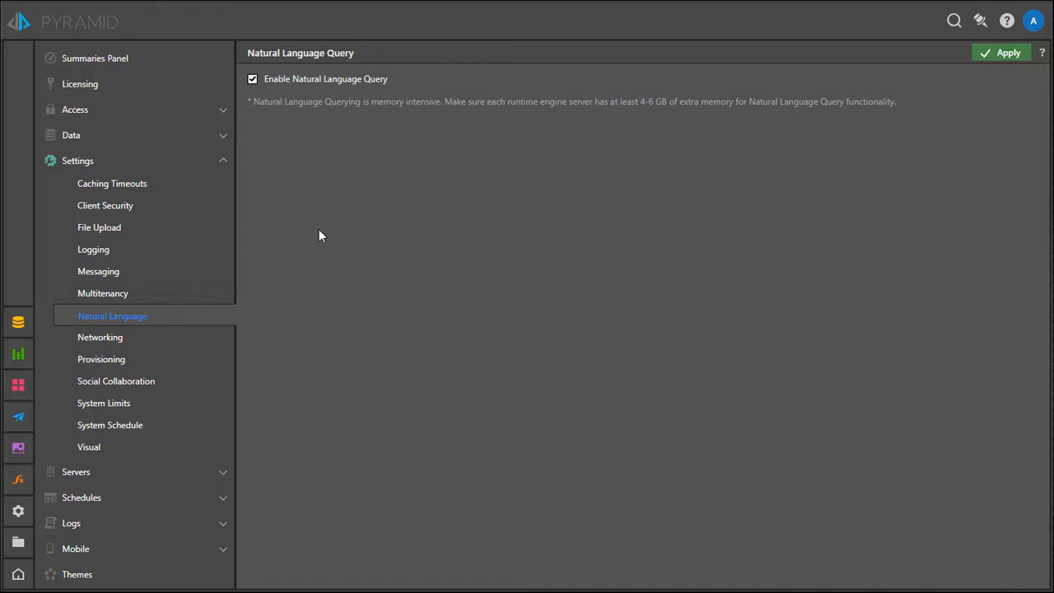
mouse_move(678, 144)
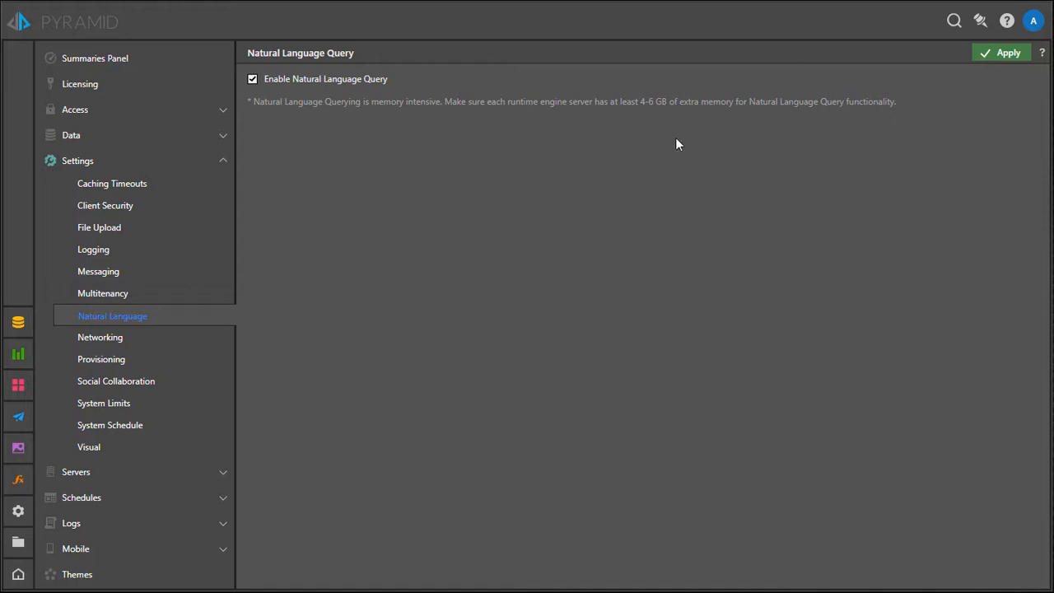
mouse_move(702, 117)
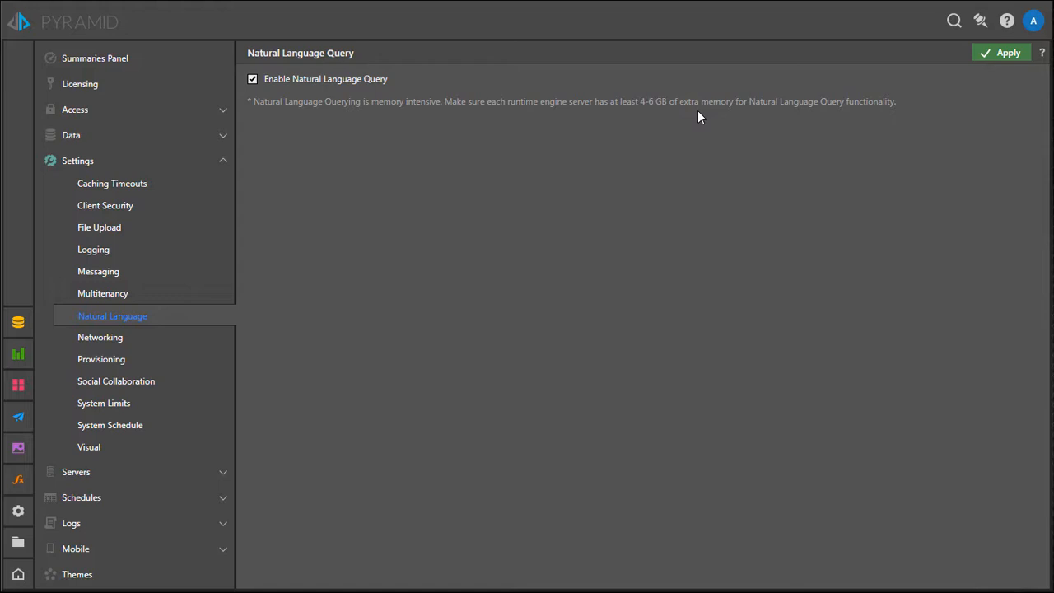
mouse_move(18, 563)
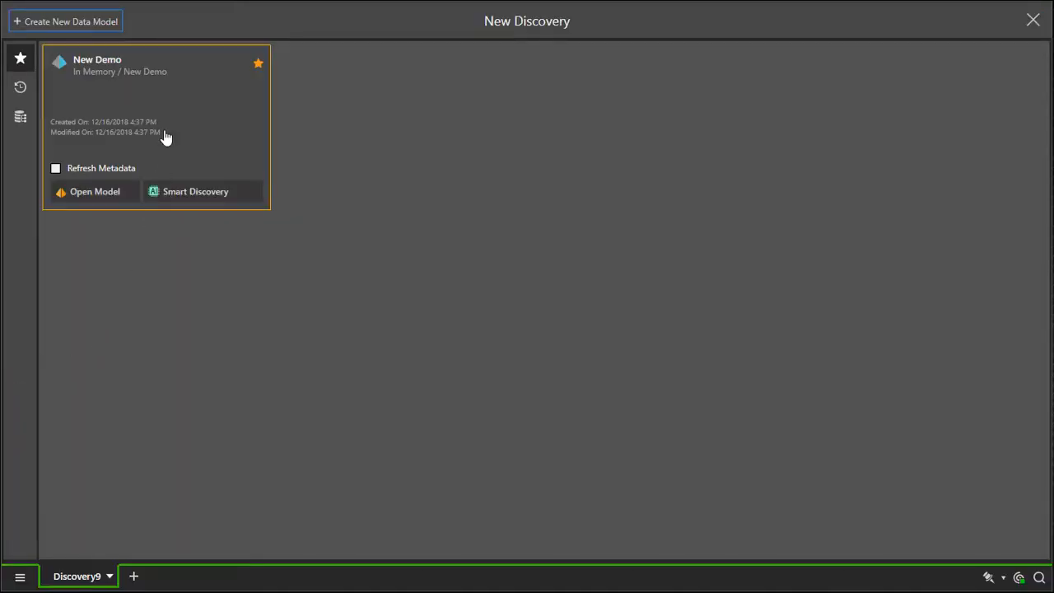
- On the New Demo model, ask 'sales by month' to get a monthly sales line chart
click(94, 191)
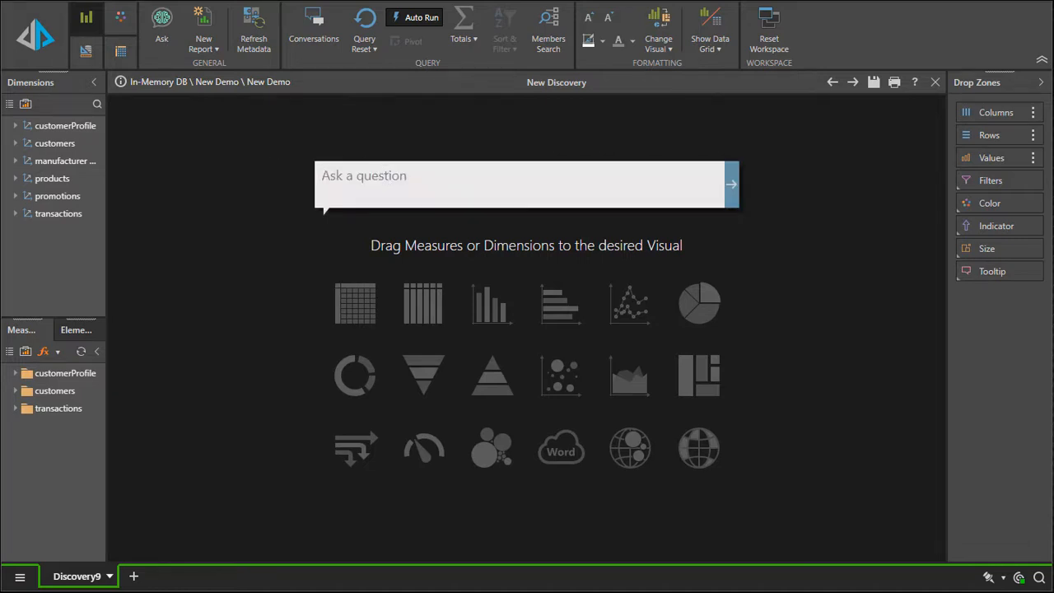
text(sales by month)
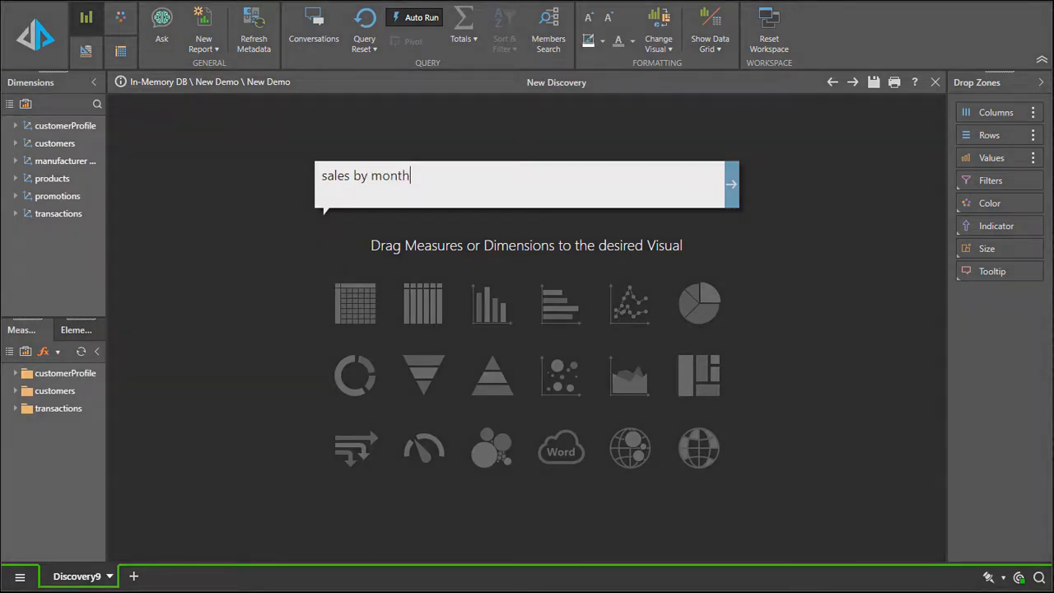
click(731, 185)
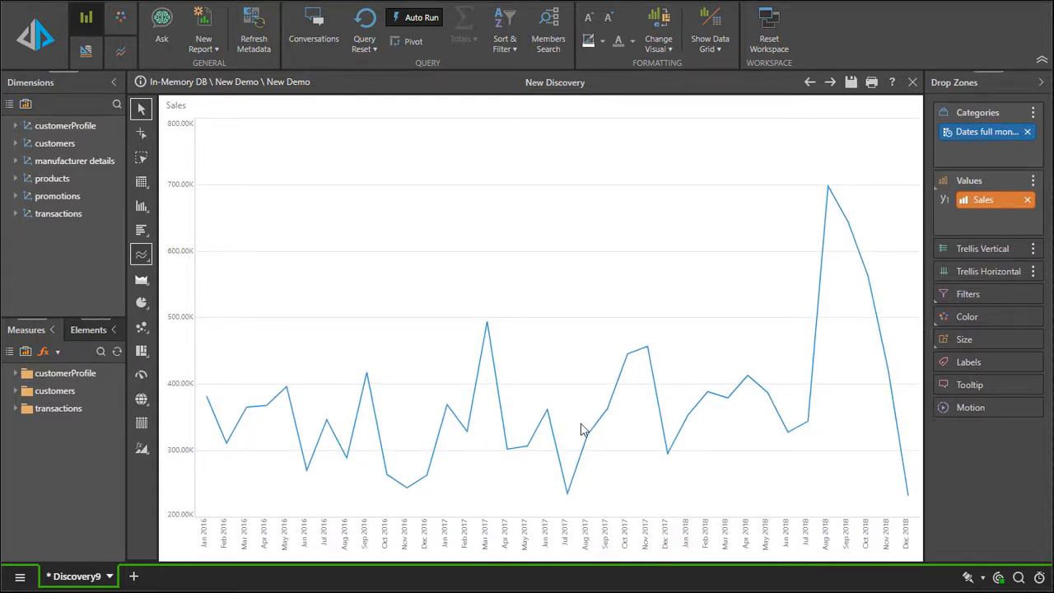
mouse_move(853, 415)
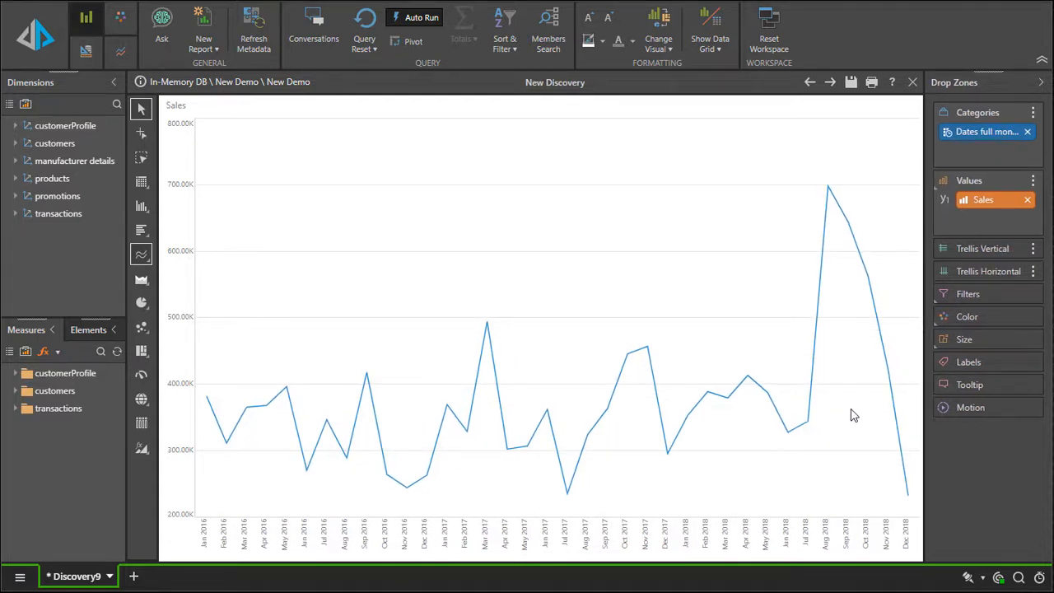
- Ask 'forecast sales for the next 6 months' to extend the line beyond December 2018
text(sales by month)
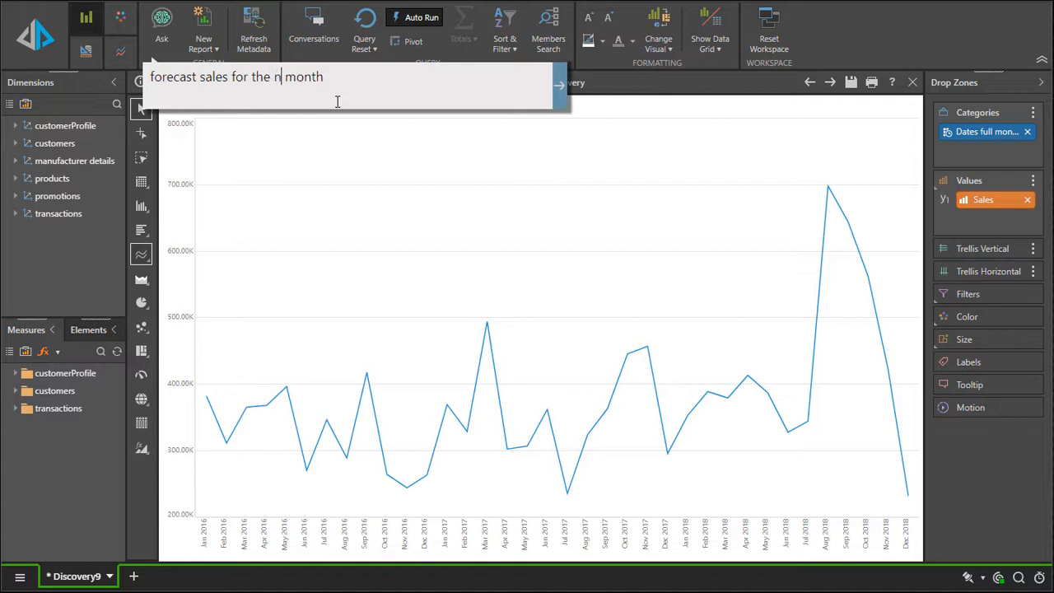
text(ext 6)
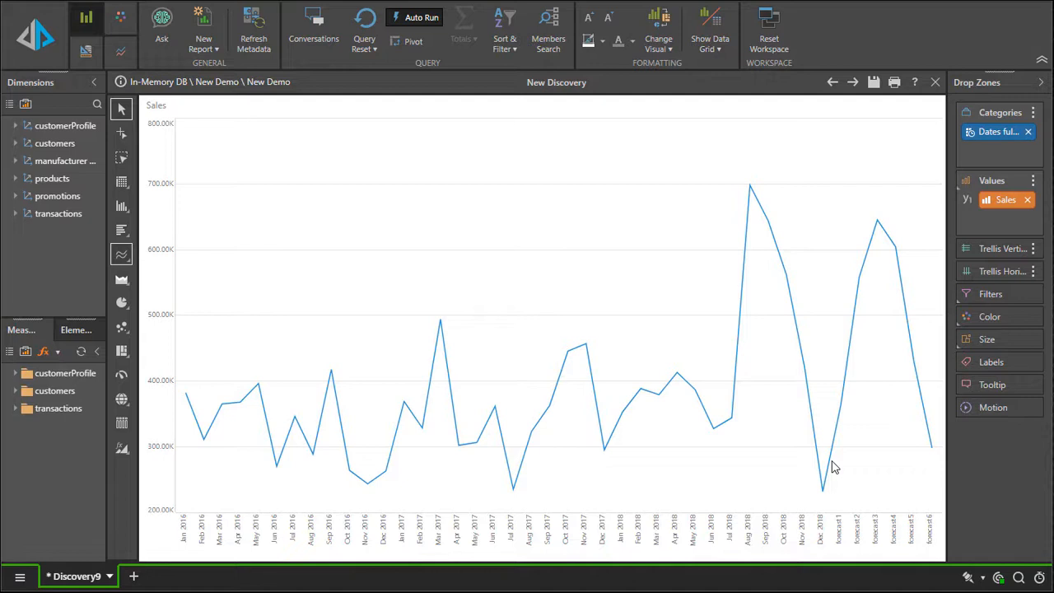
mouse_move(942, 461)
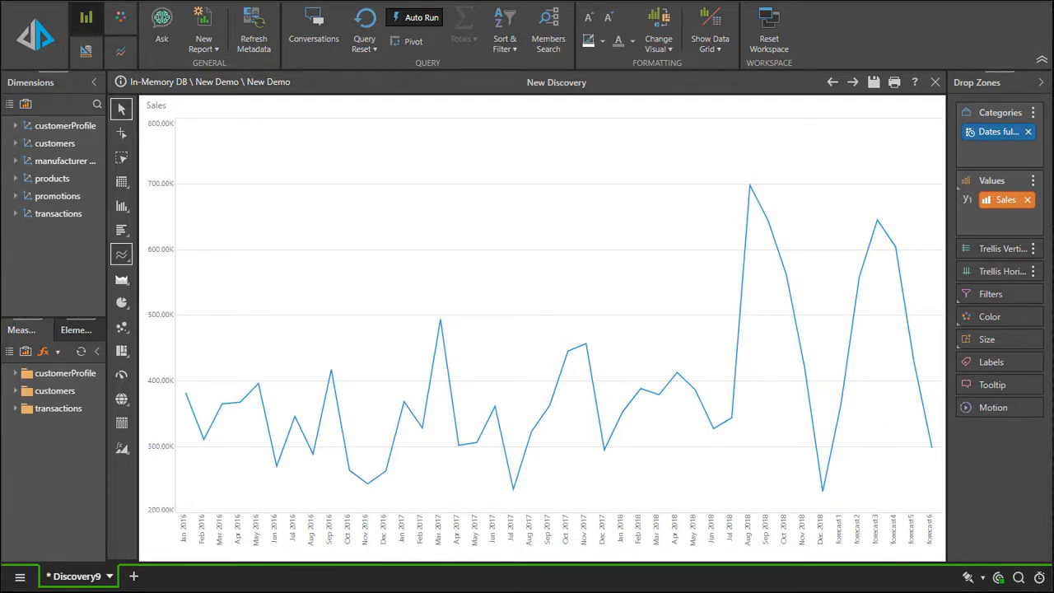
- Ask for forecast sales and net profit for 6 months by gender, giving Female and Male lines
text(forecast sales for the next 6 months)
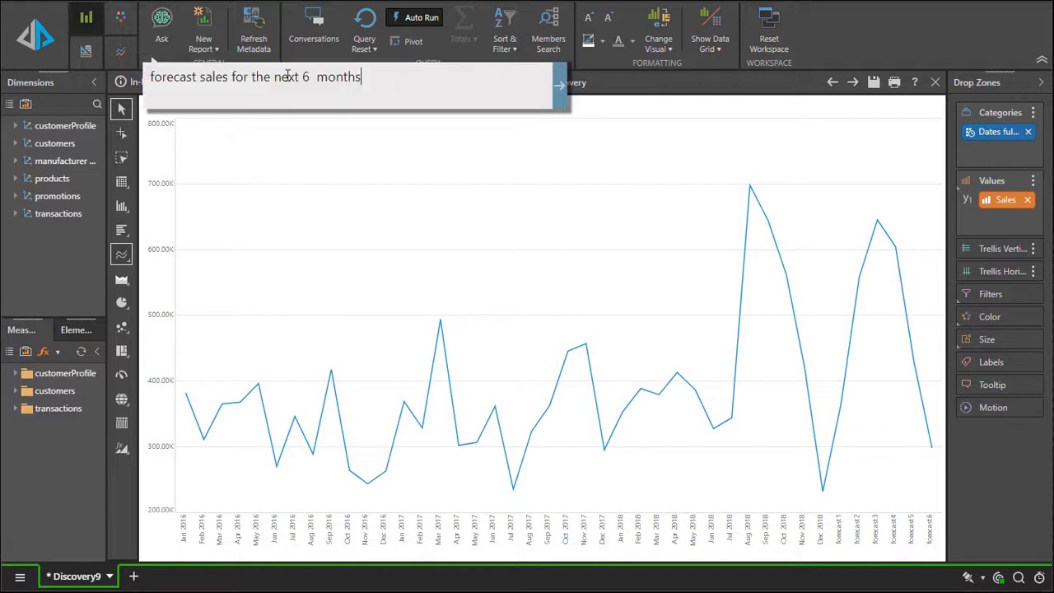
text(forecast sales for 6 months by gender)
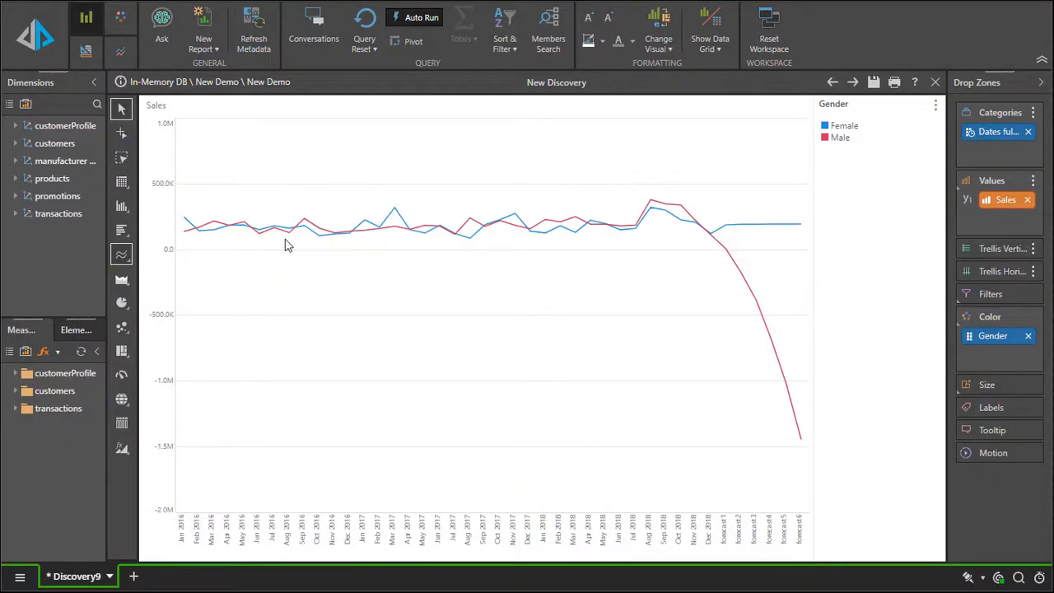
mouse_move(839, 208)
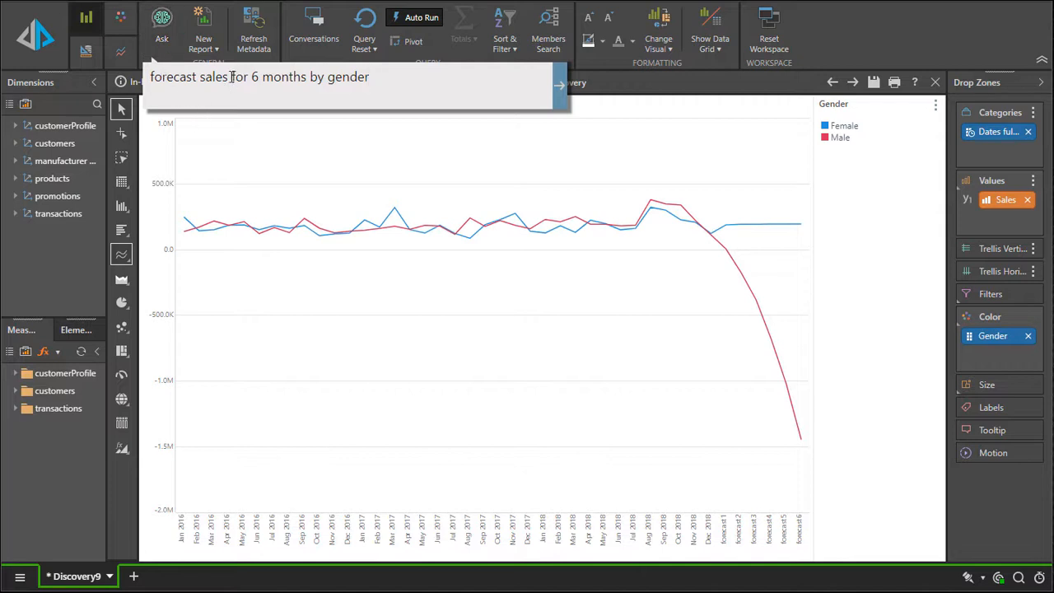
text(and ne)
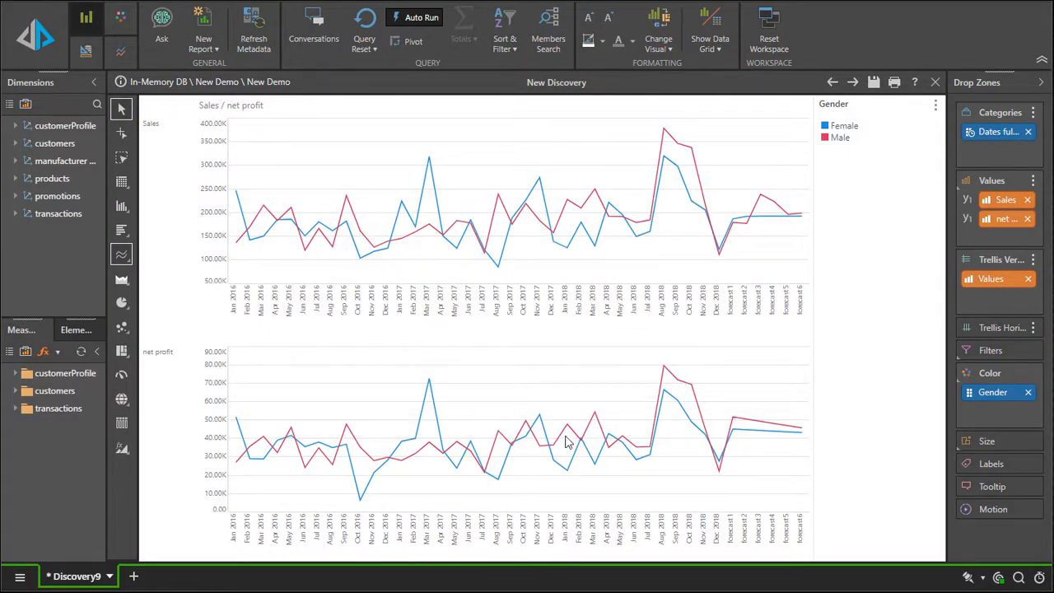
mouse_move(724, 435)
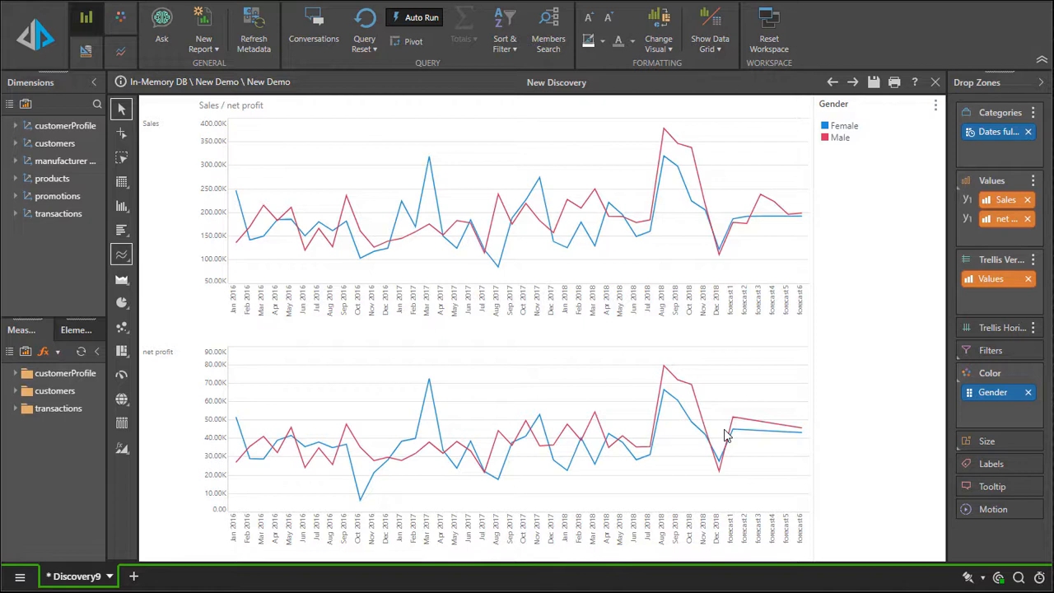
mouse_move(728, 358)
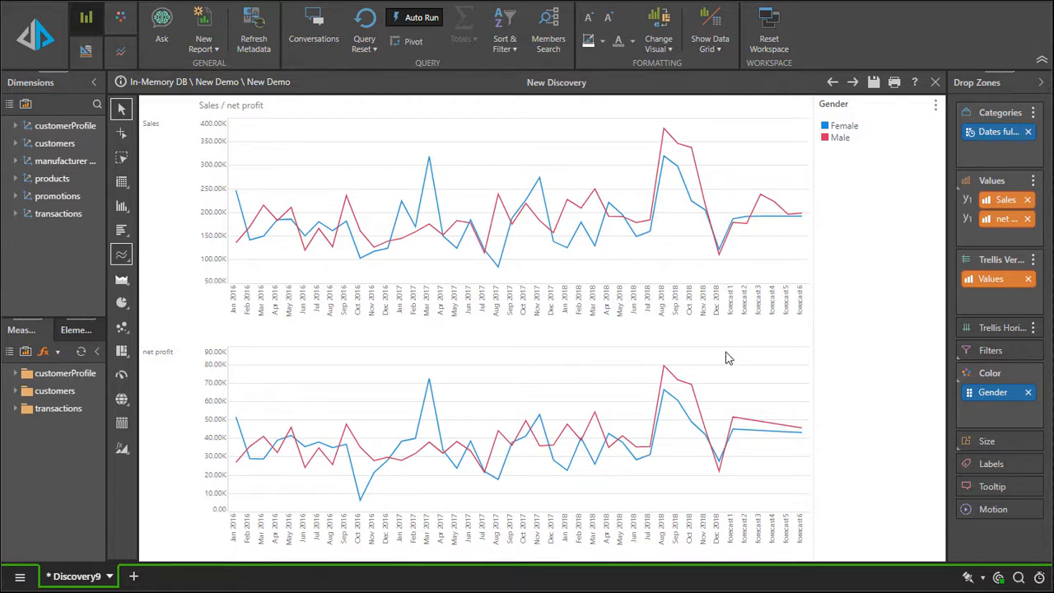
mouse_move(731, 356)
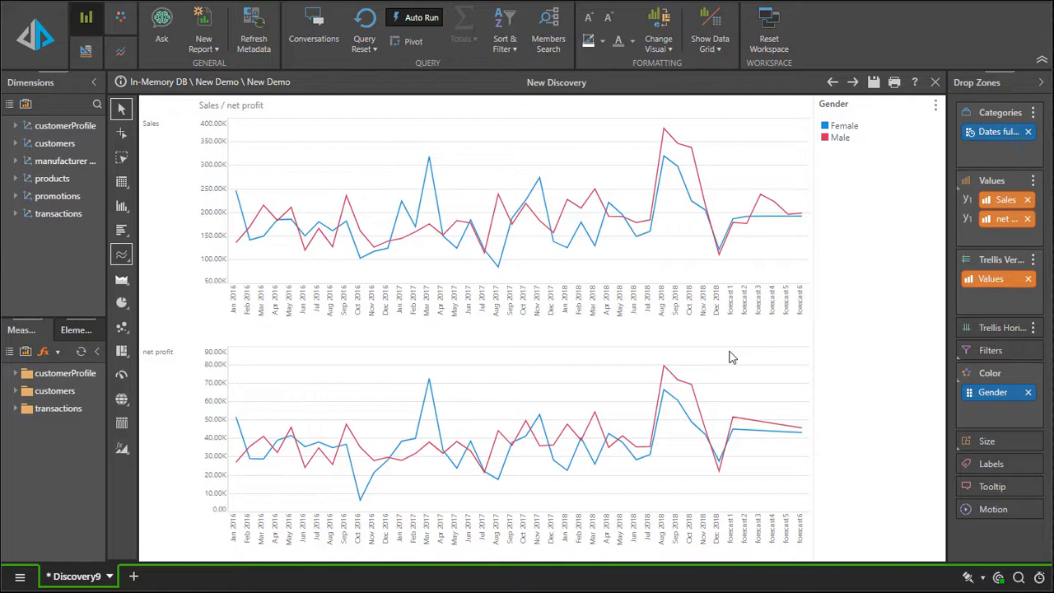
- Ask for net profit by gender and promotion for this month using a column chart
text(forecast sales and net profit  for 6 months by gender)
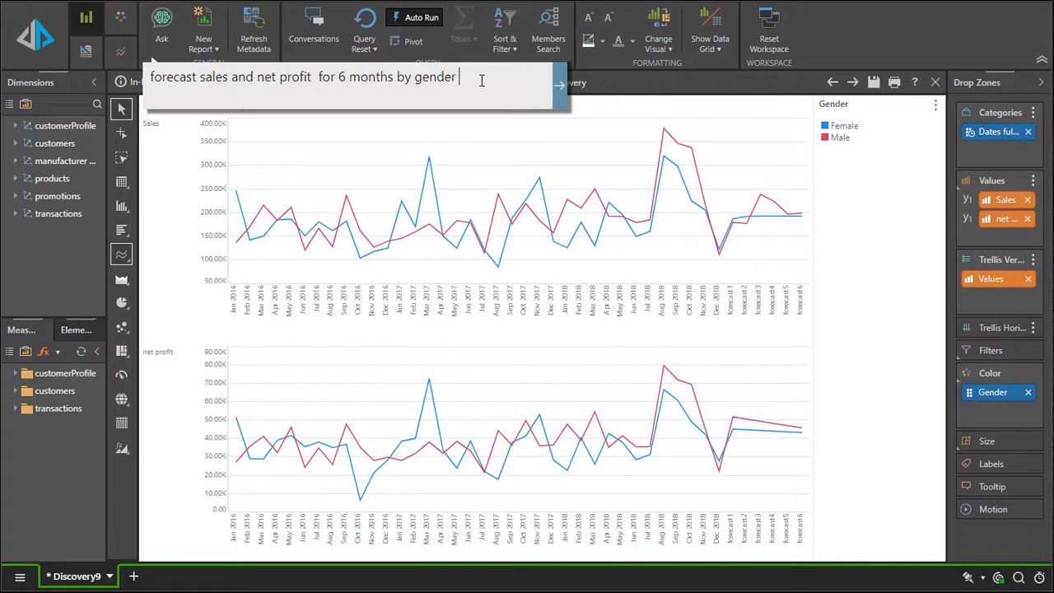
text(using col)
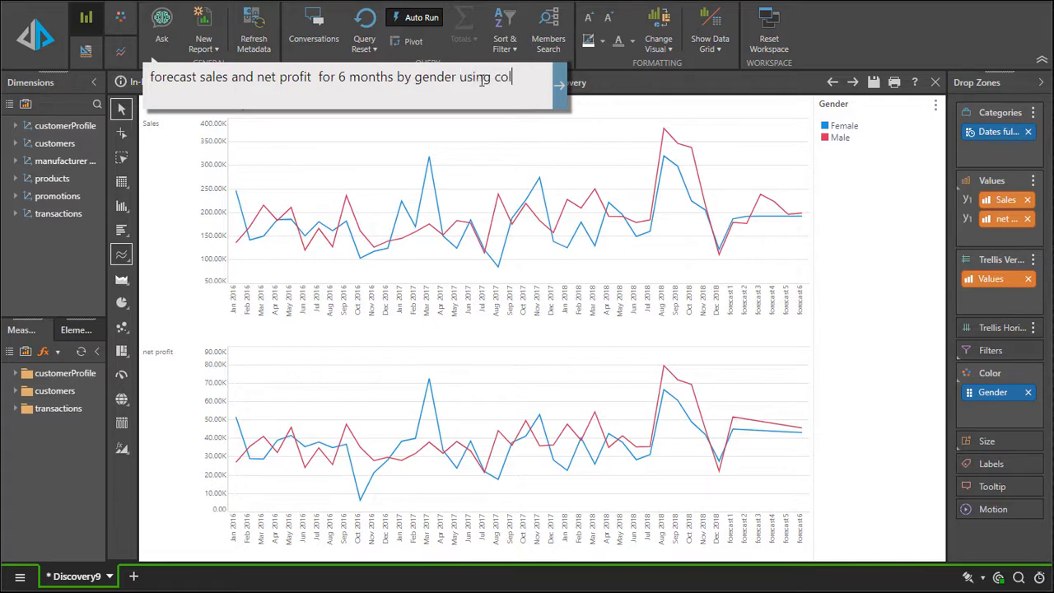
text(umn chart)
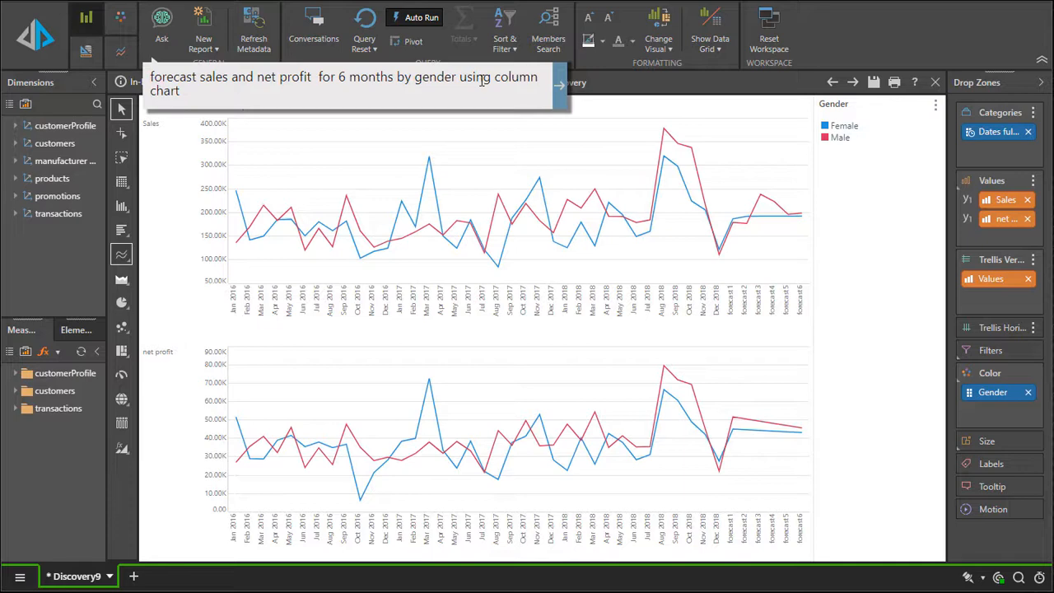
click(122, 205)
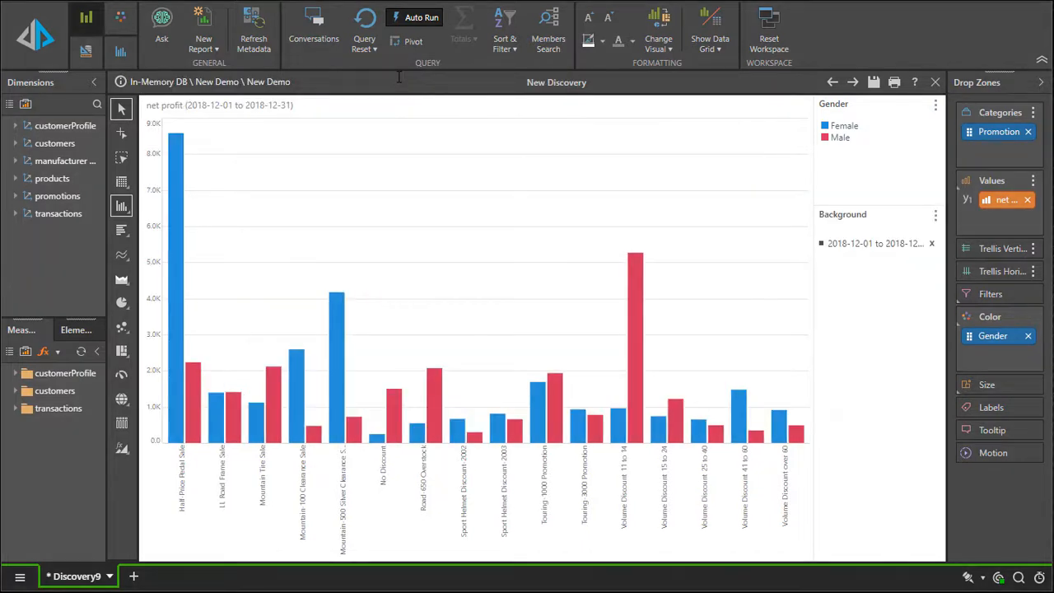
click(876, 244)
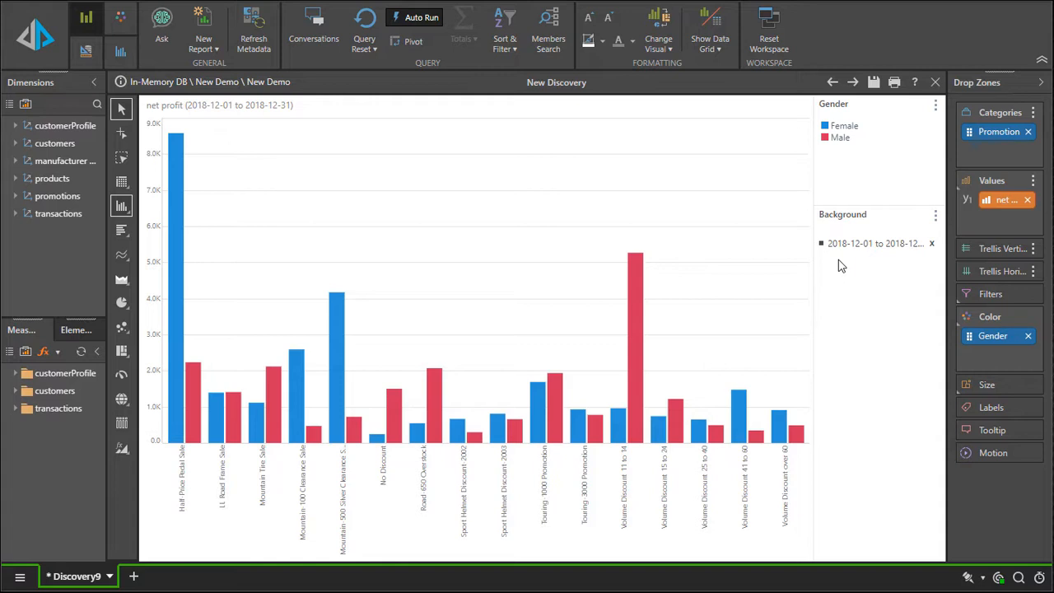
mouse_move(820, 265)
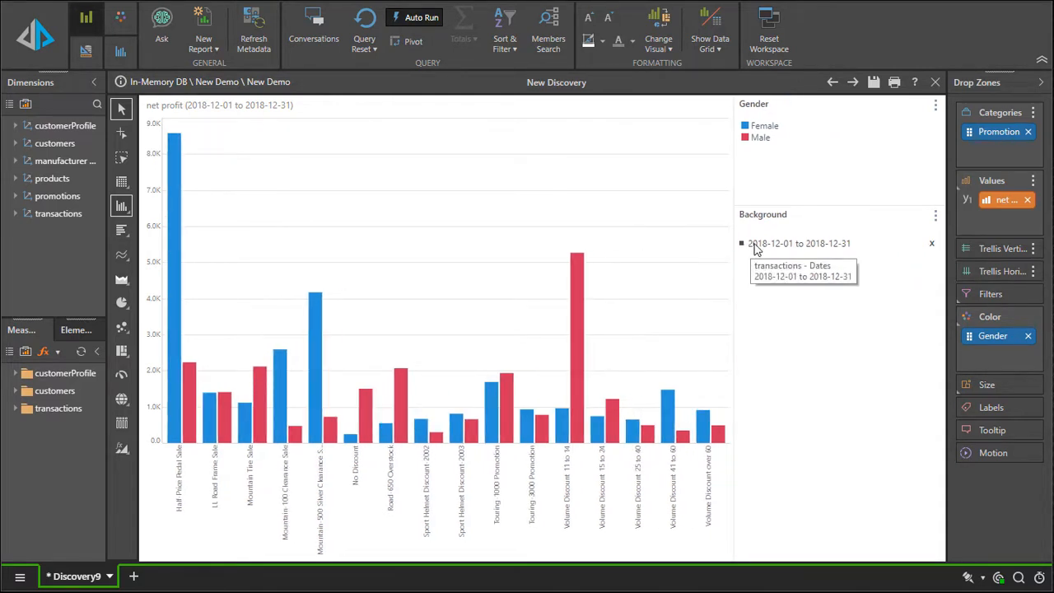
mouse_move(843, 250)
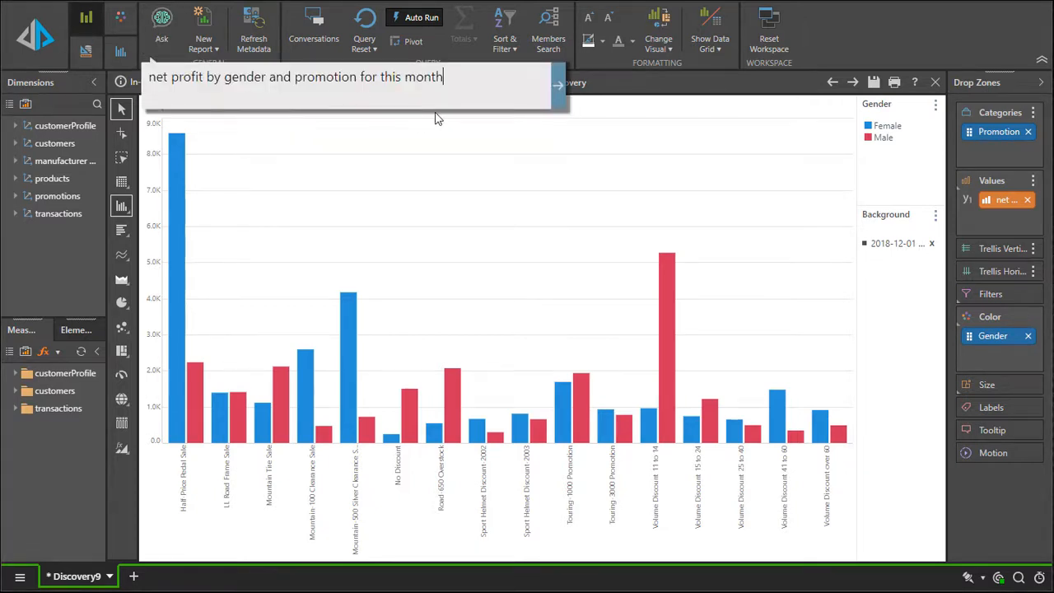
- Ask 'one year ago vs this month' and narrow the Dates filter to December 2018
text(one year ago)
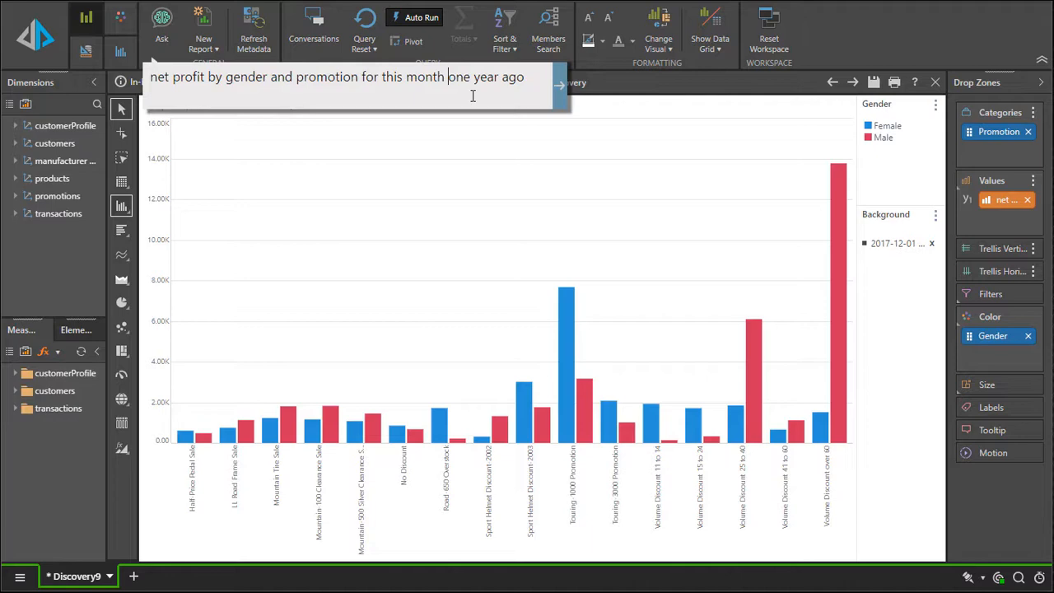
text(vs this month)
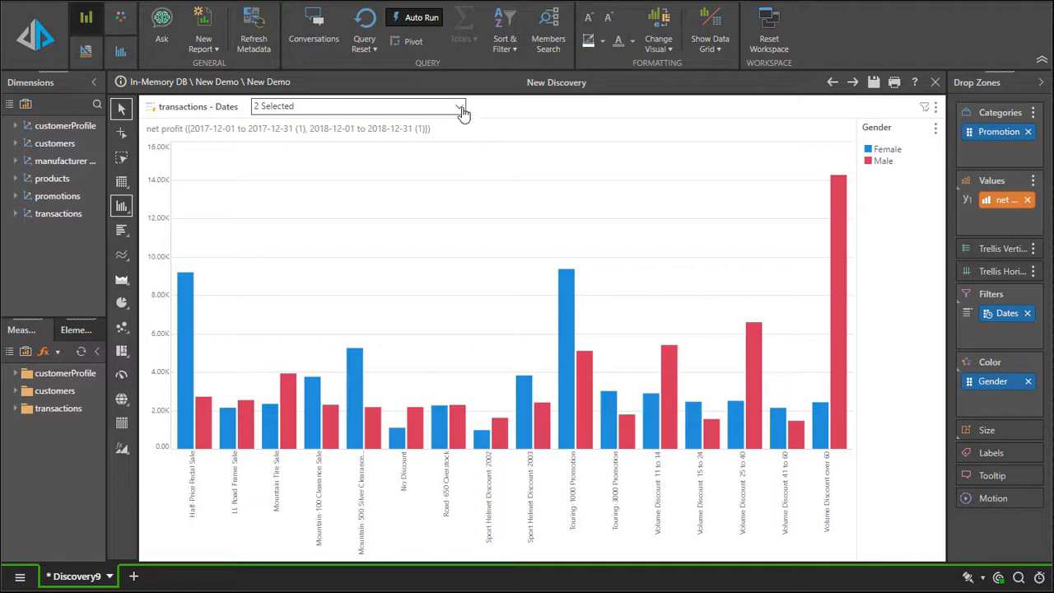
click(459, 106)
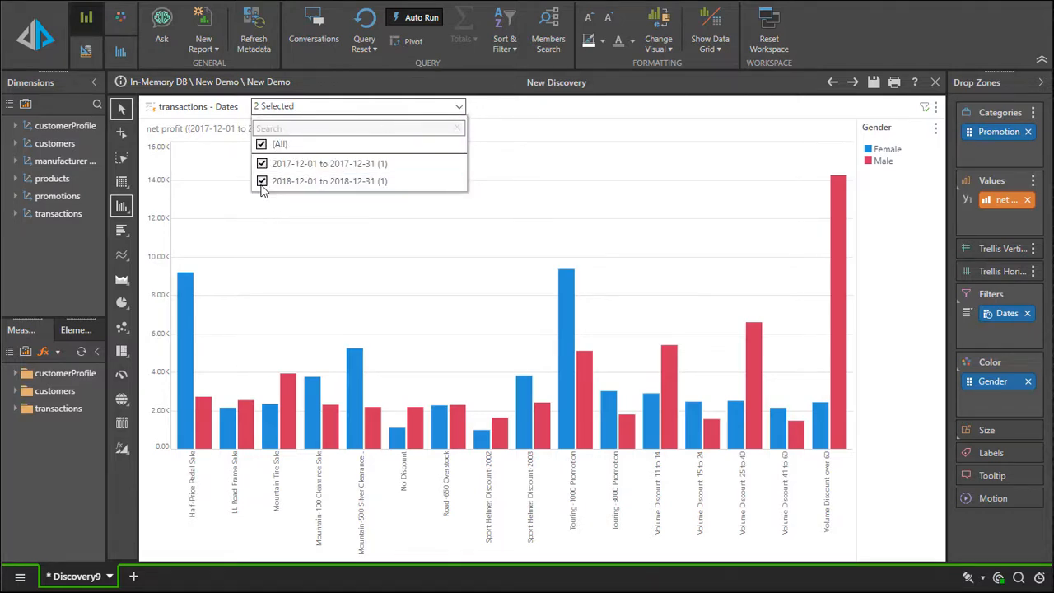
click(262, 181)
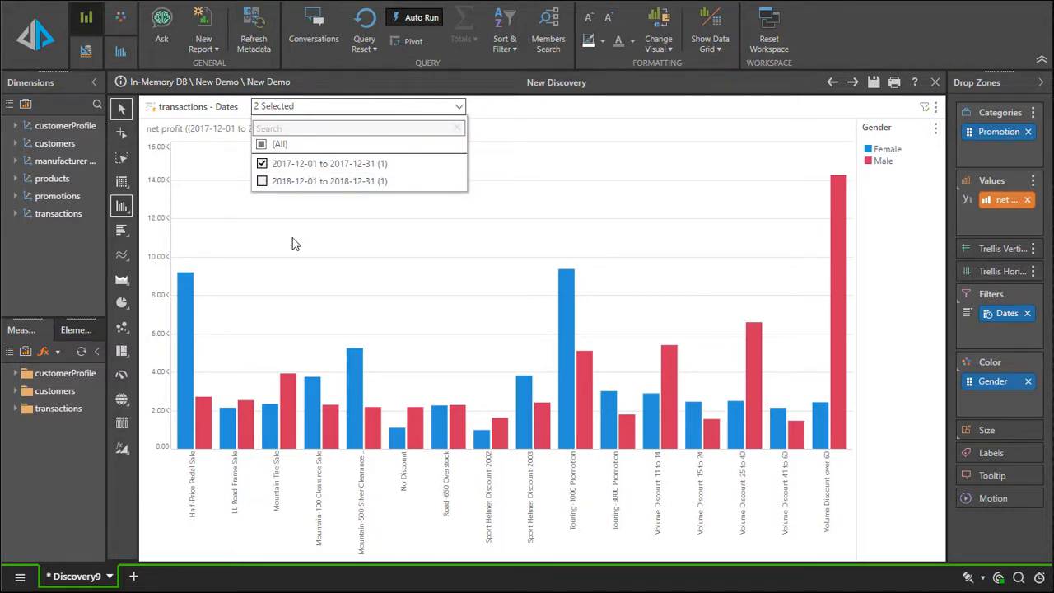
click(261, 163)
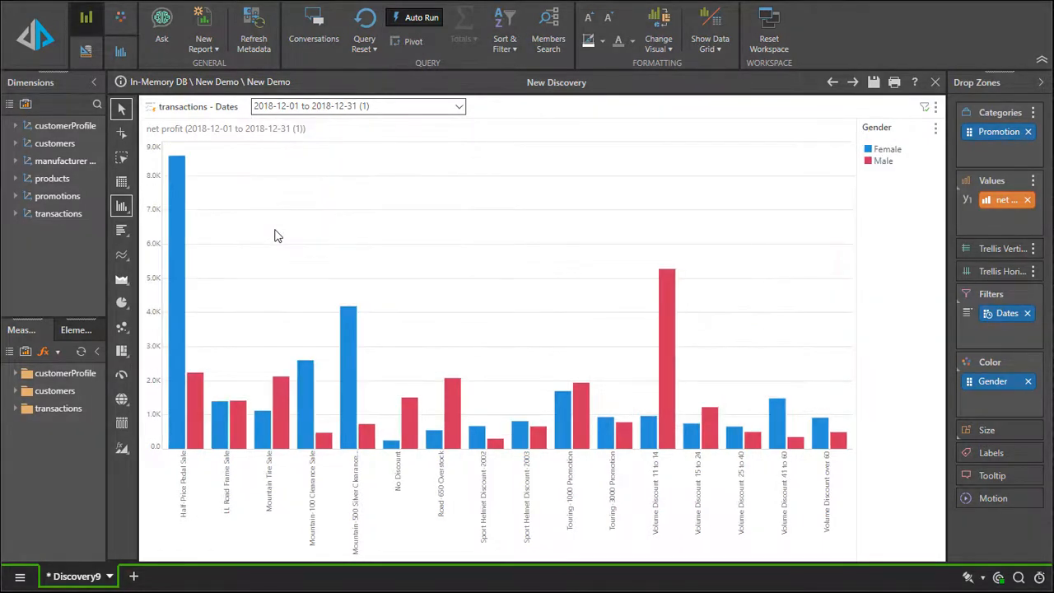
- Reset the workspace to a blank discovery
click(768, 33)
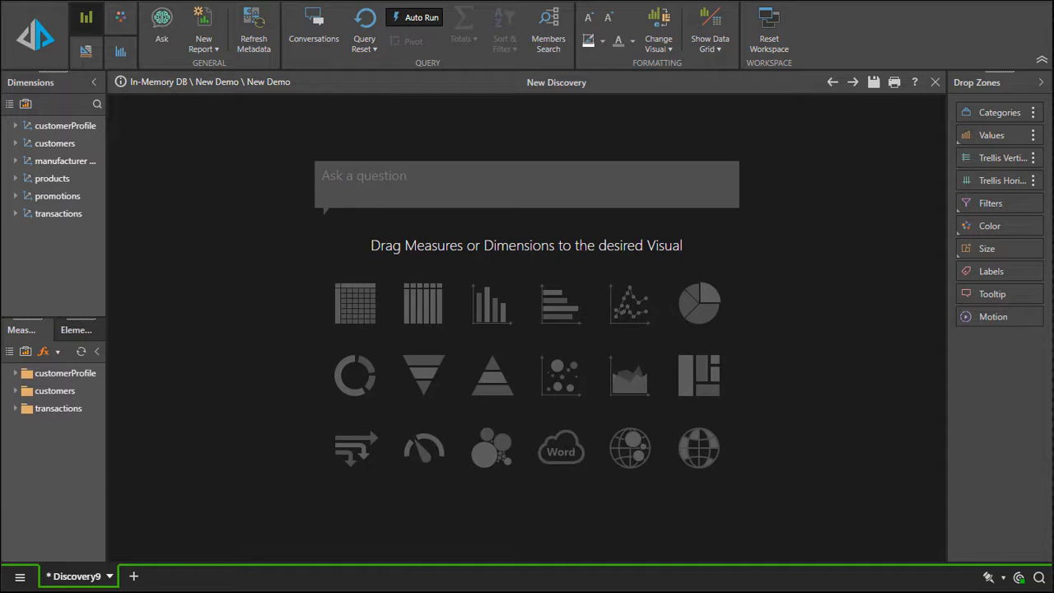
- Ask 'net profit vs expenses by gender, education and year in California'
text(net profit vs expenses by gender, education and year in California)
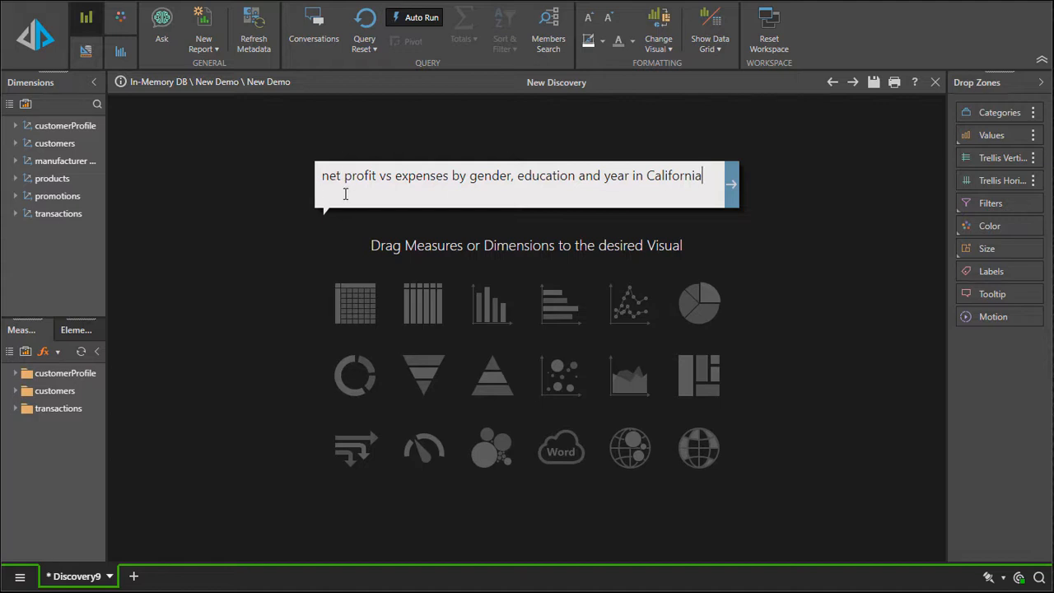
mouse_move(497, 227)
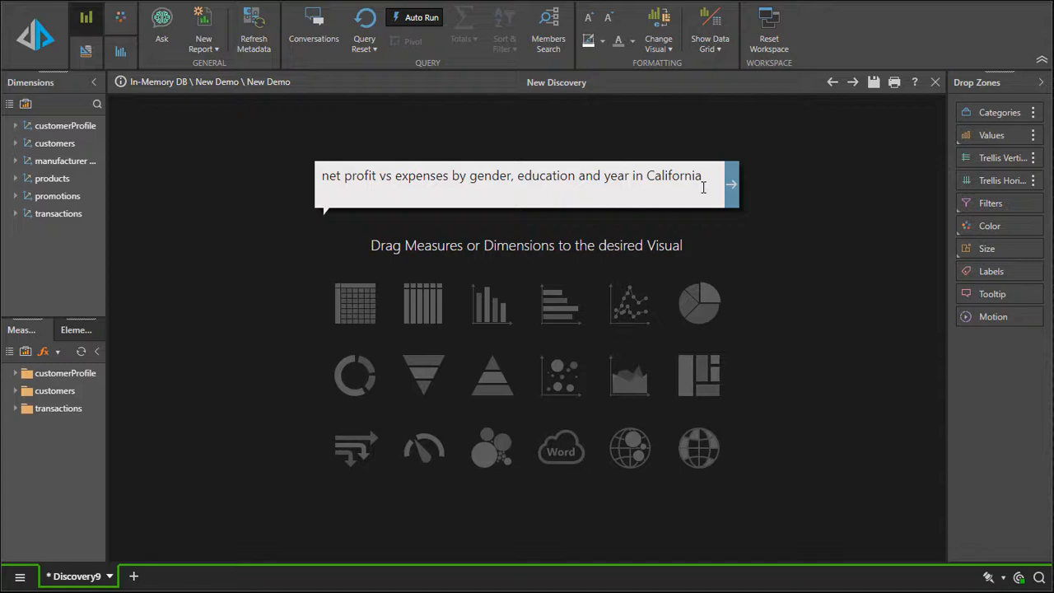
click(731, 183)
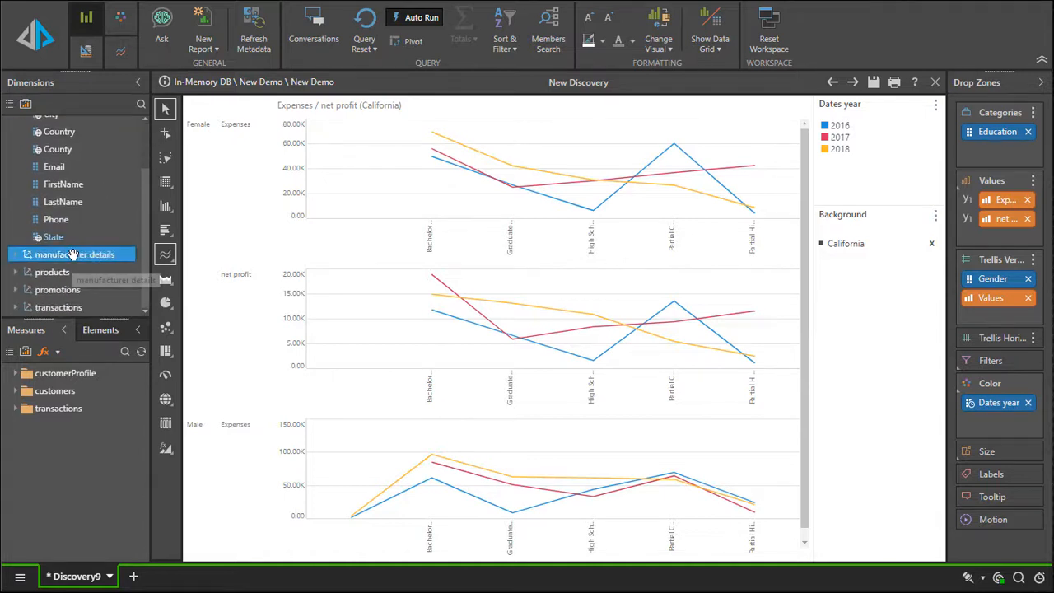
click(56, 141)
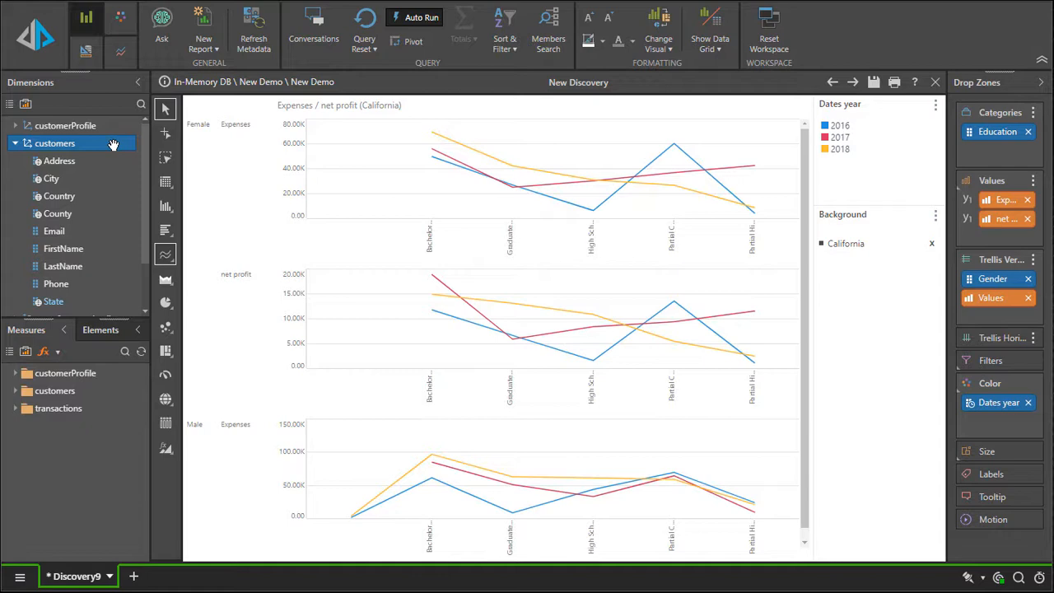
mouse_move(112, 143)
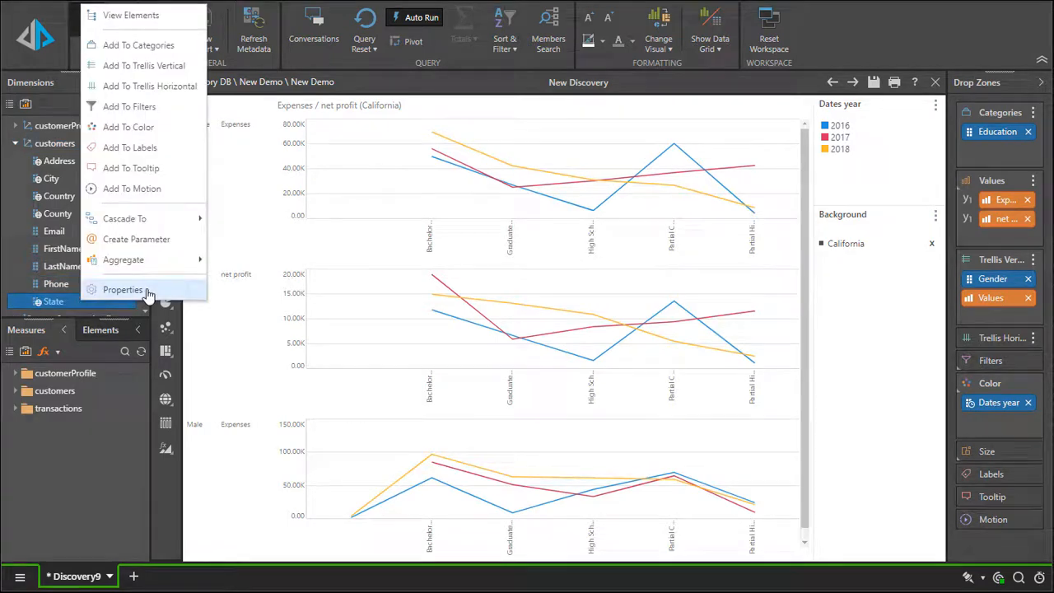
click(122, 290)
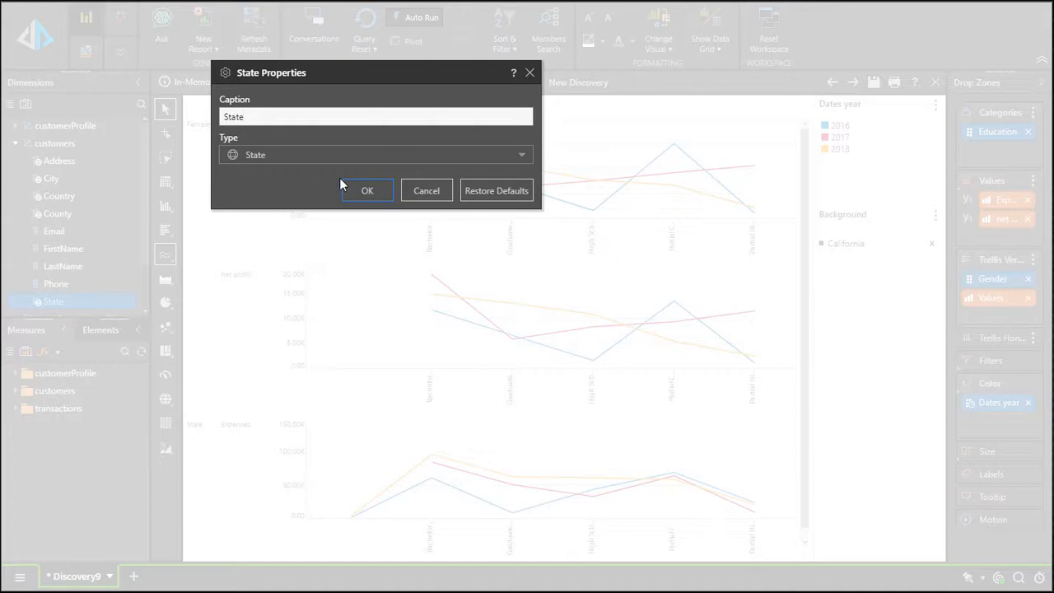
click(367, 191)
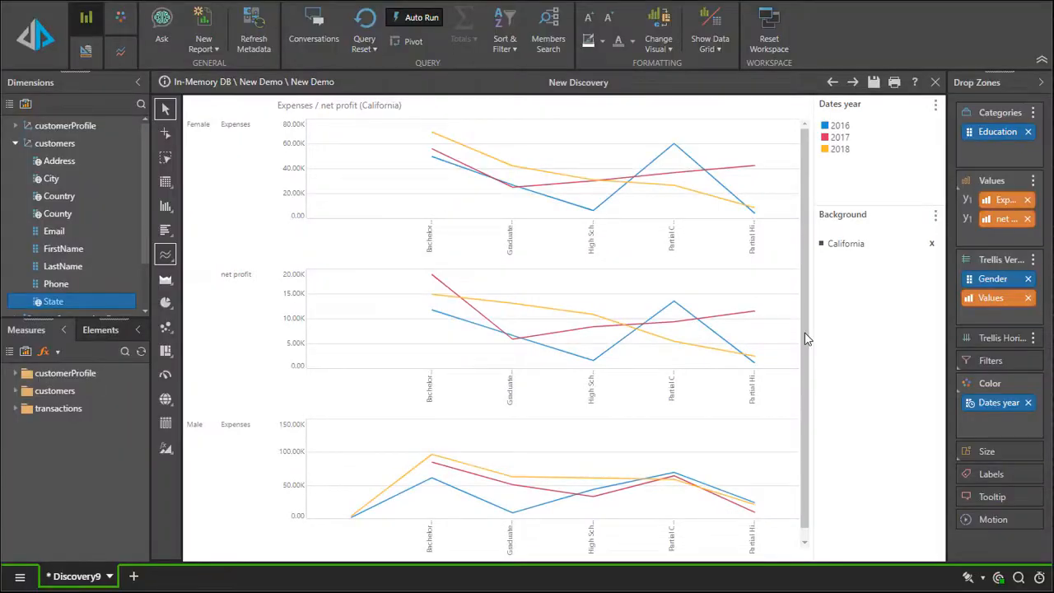
mouse_move(741, 206)
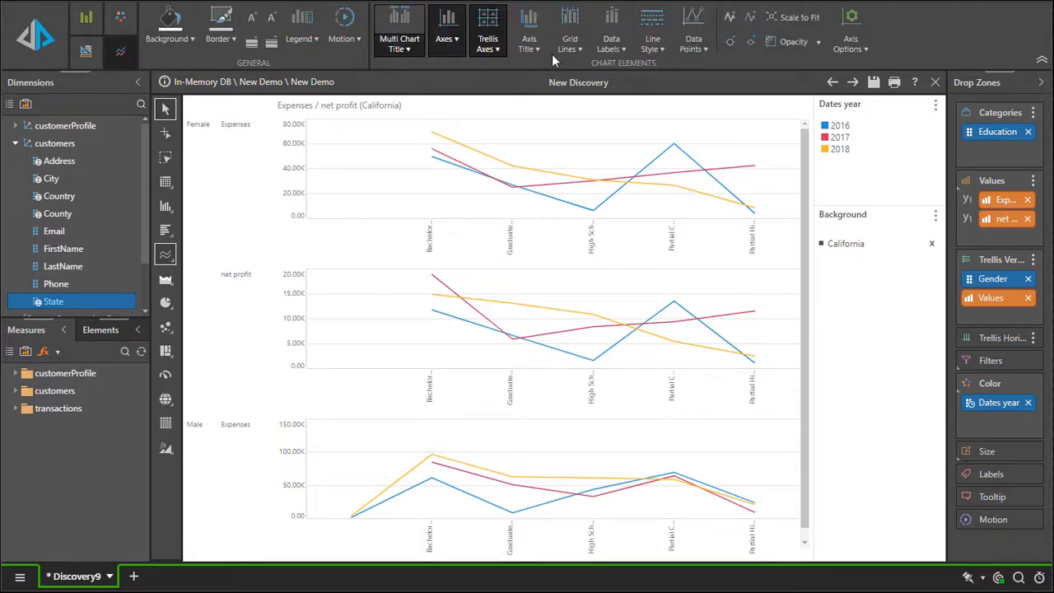
click(797, 16)
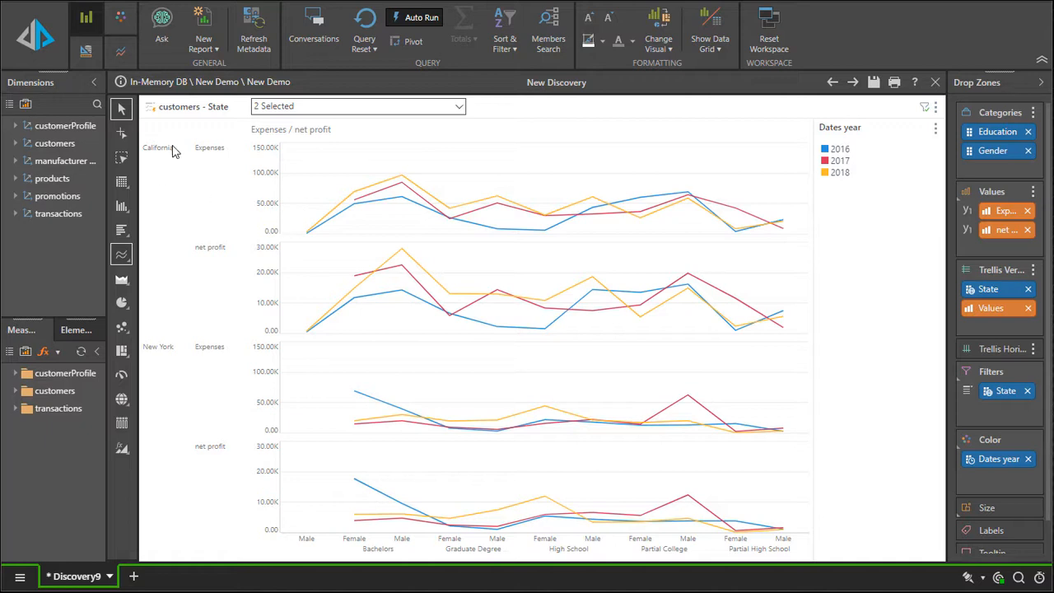
mouse_move(211, 316)
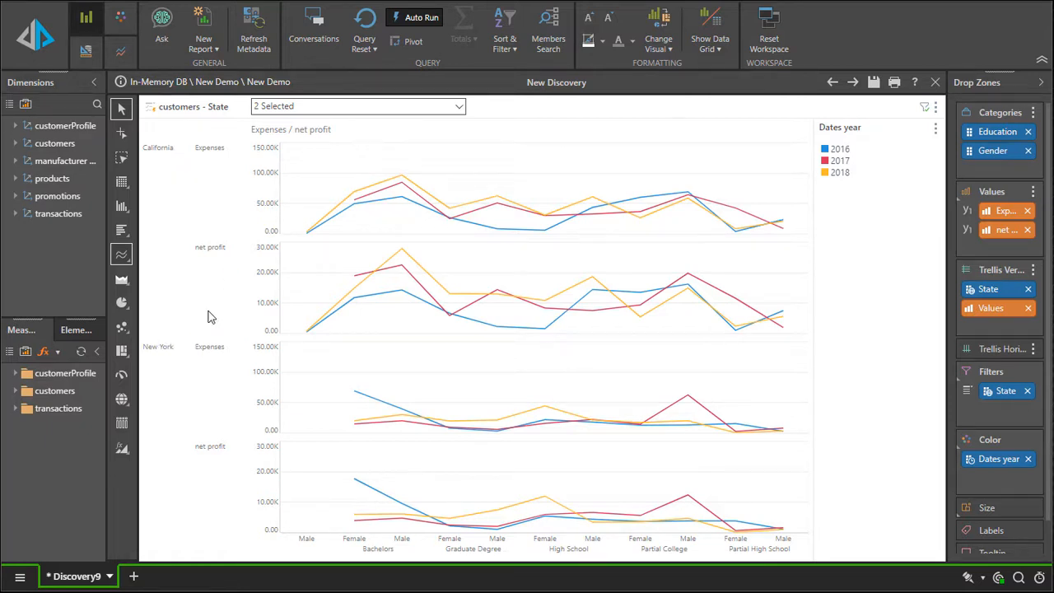
mouse_move(297, 513)
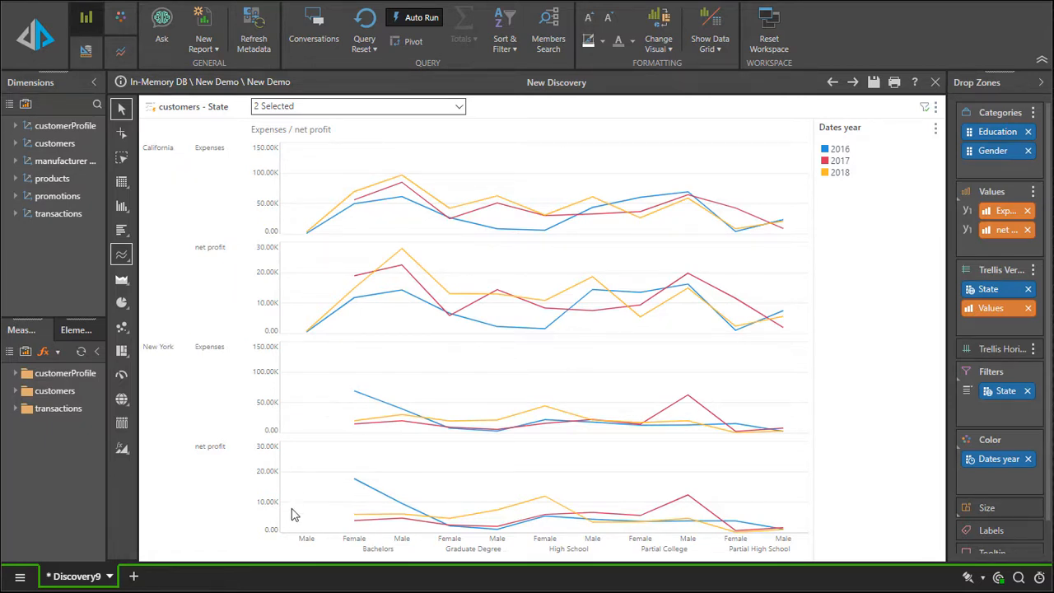
mouse_move(739, 540)
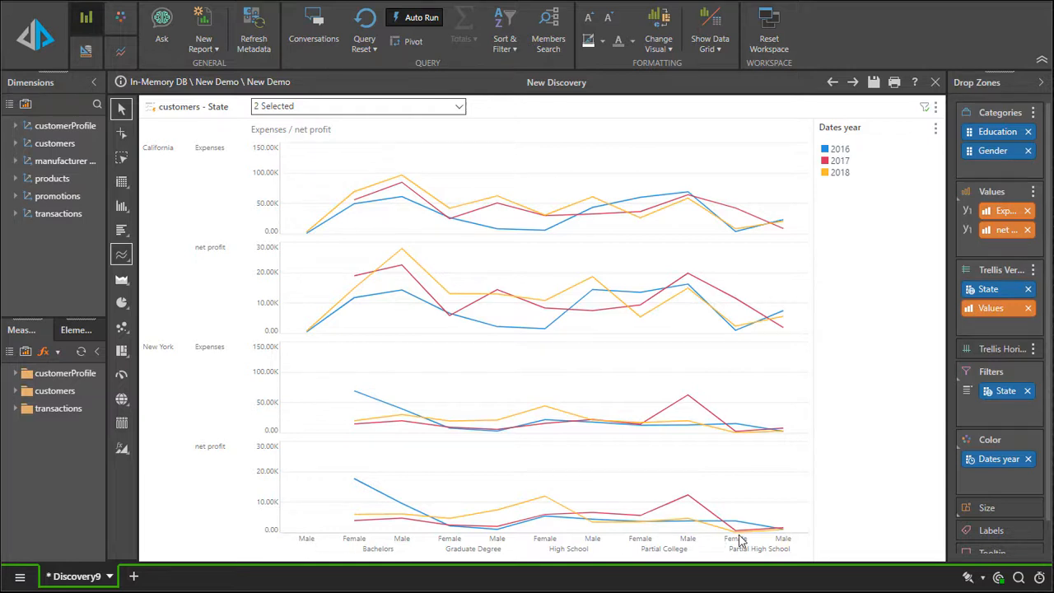
mouse_move(721, 284)
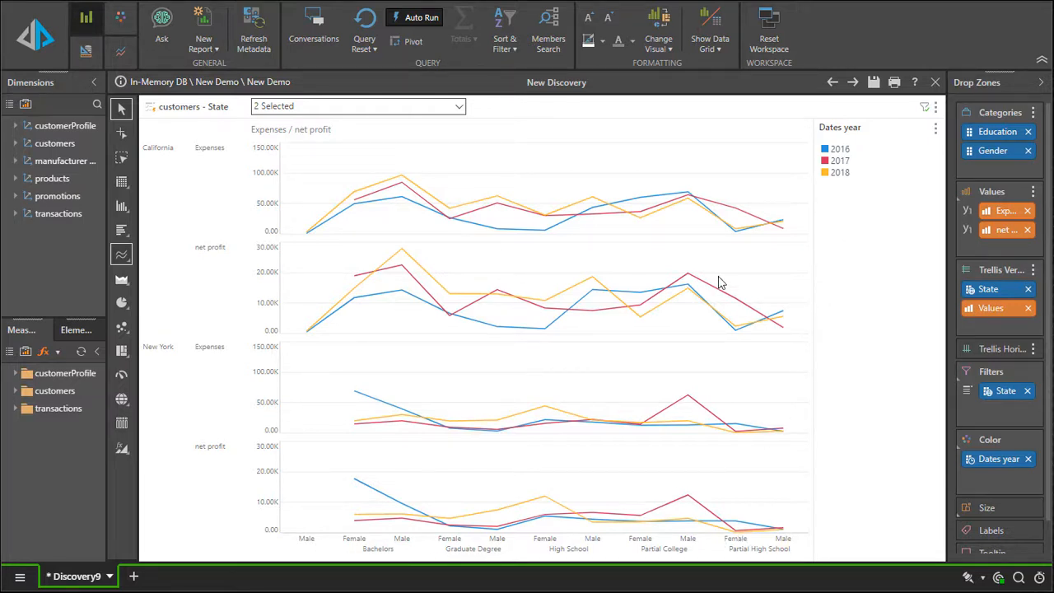
- Review the State filter on the California vs New York trellis comparison
click(359, 105)
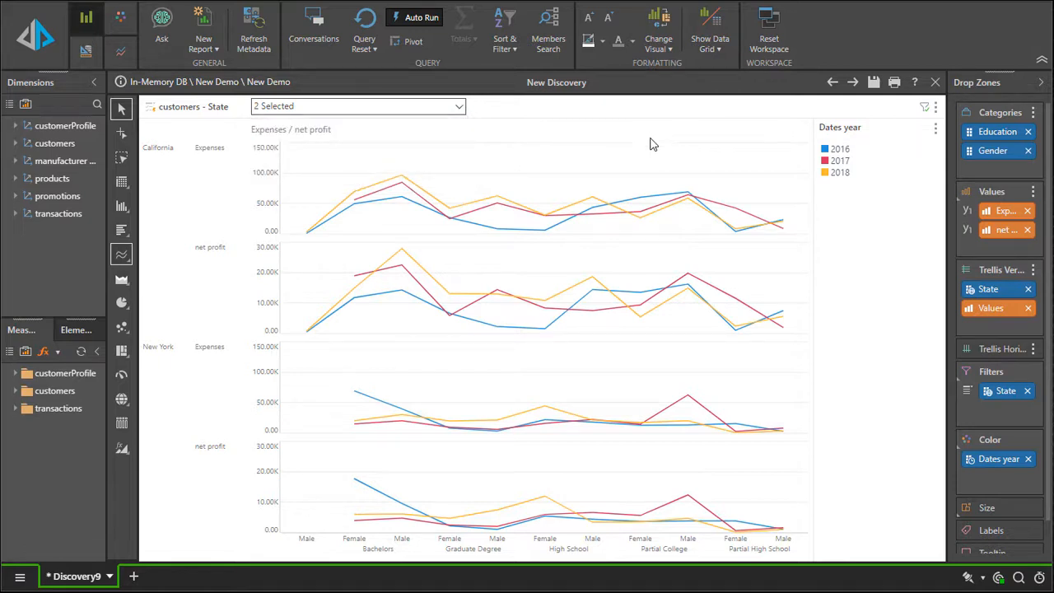
mouse_move(656, 147)
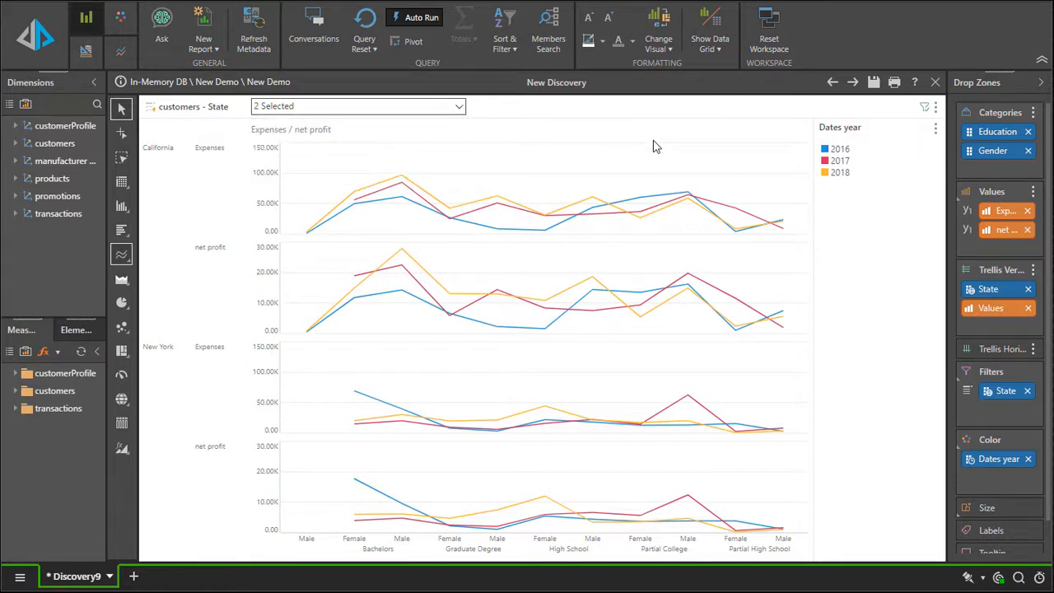